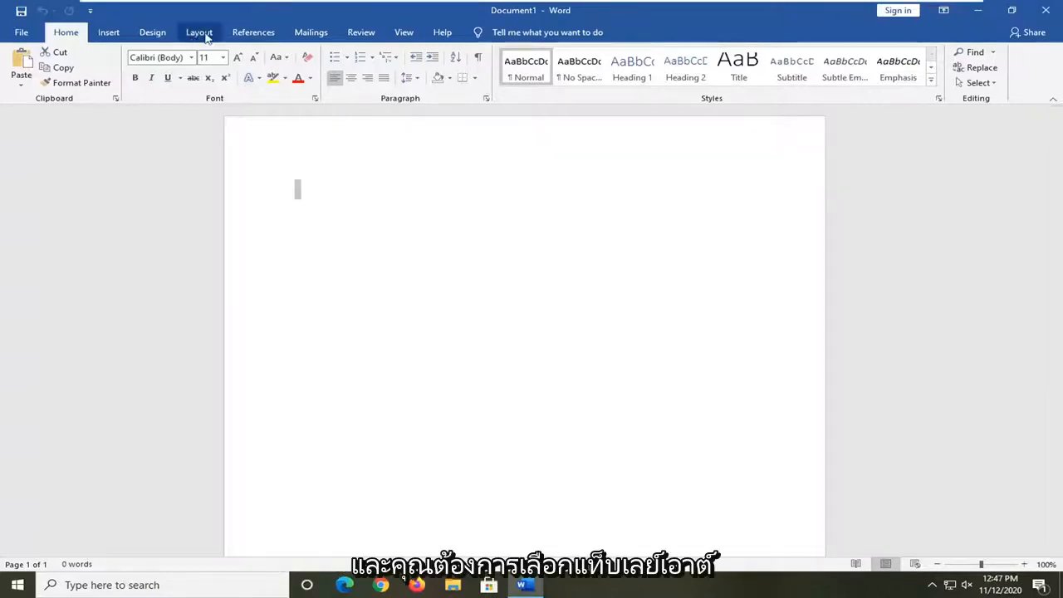
Show the Layout ribbon's list of preset page margins with the Custom Margins option
{"action": "left_click", "coordinate": [199, 32]}
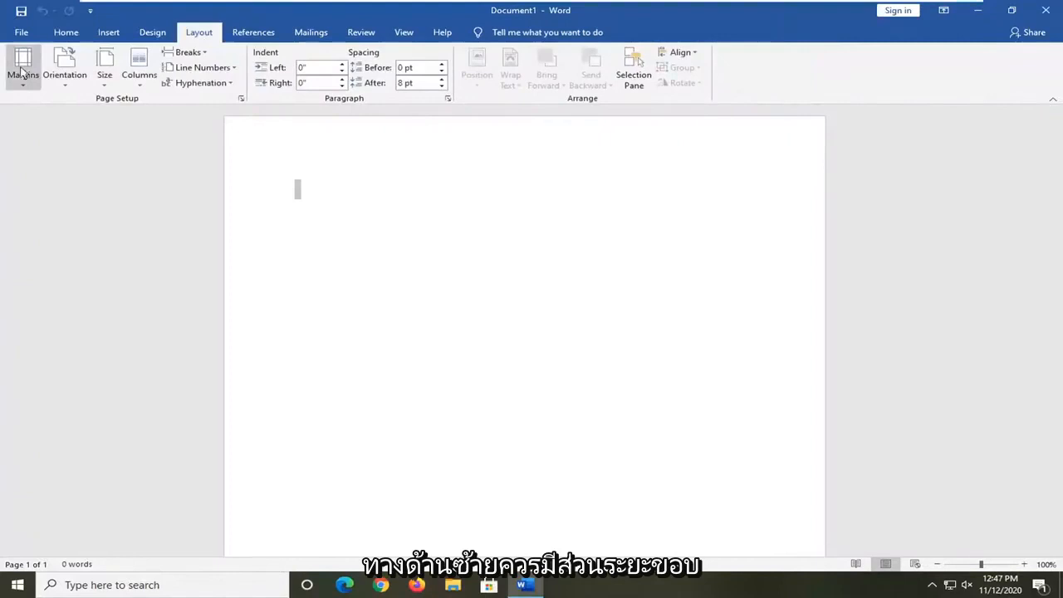
{"action": "mouse_move", "coordinate": [23, 66]}
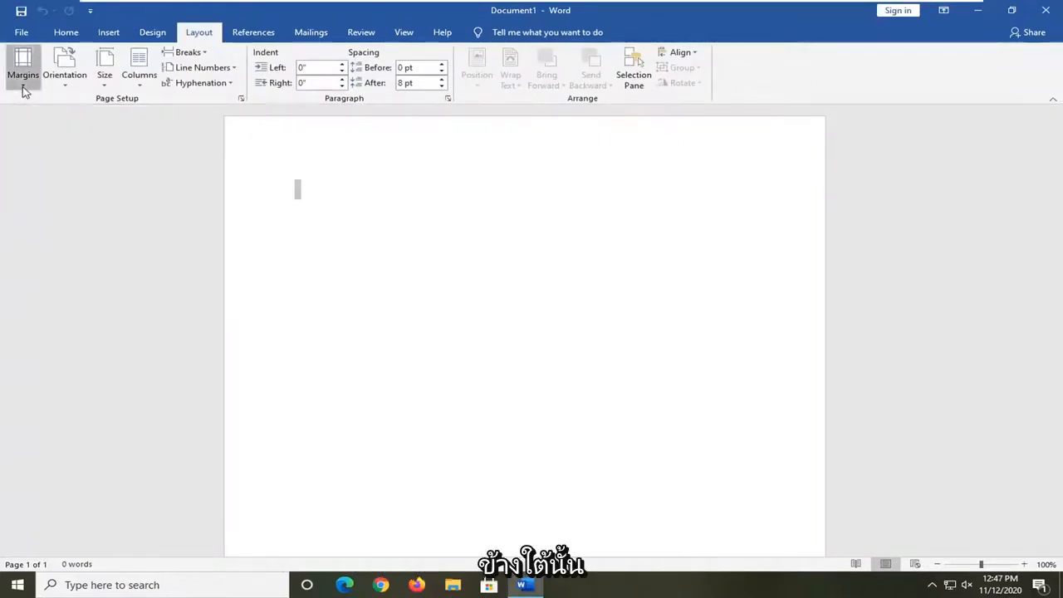
{"action": "left_click", "coordinate": [23, 68]}
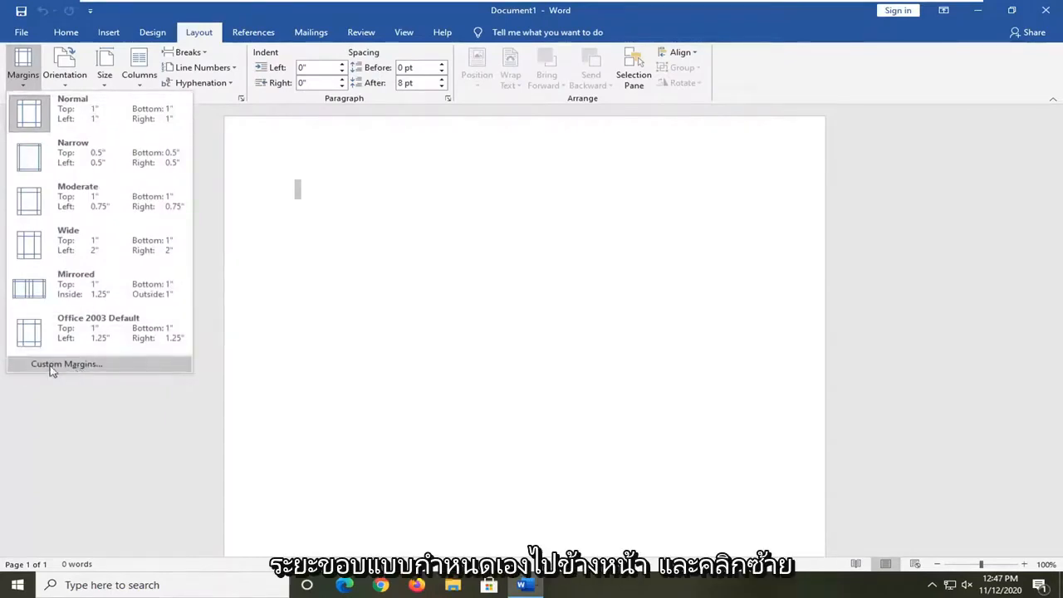
{"action": "mouse_move", "coordinate": [58, 372]}
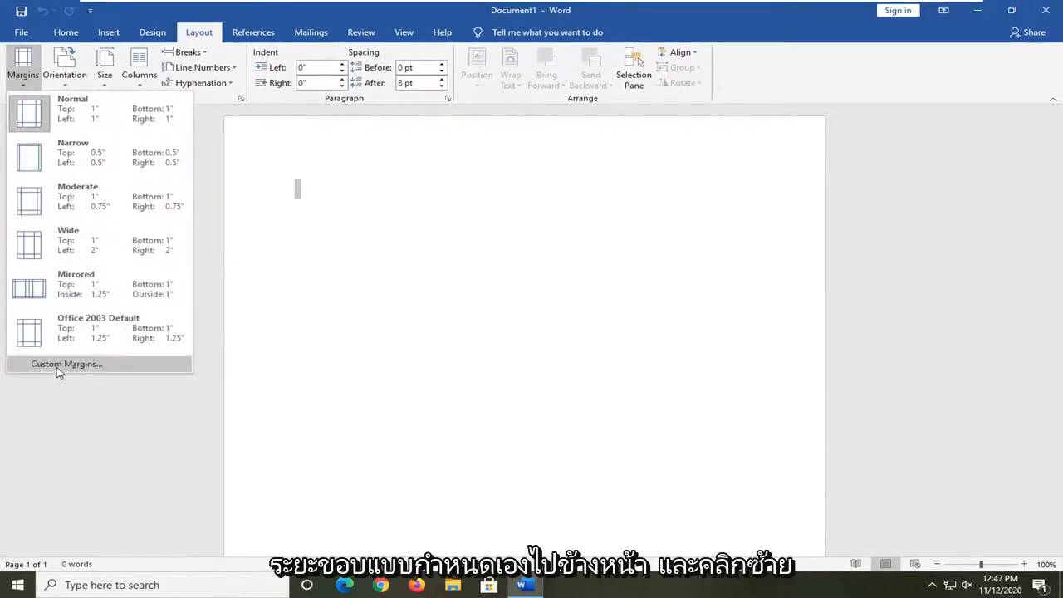
Set the paper size to A4 (8.27 x 11.69 in) in Page Setup and confirm
{"action": "left_click", "coordinate": [66, 364]}
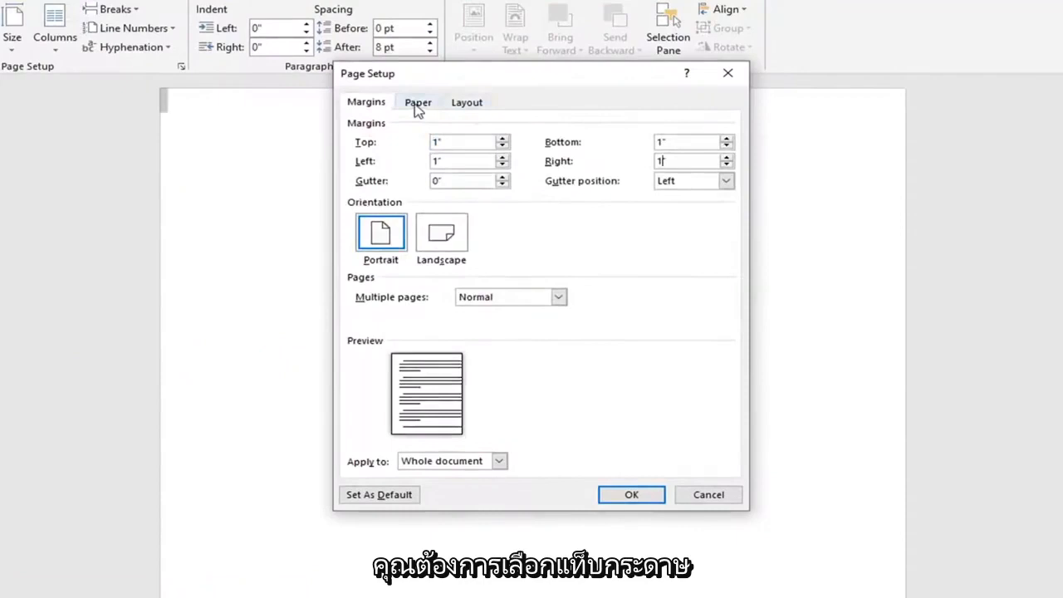
{"action": "left_click", "coordinate": [418, 102]}
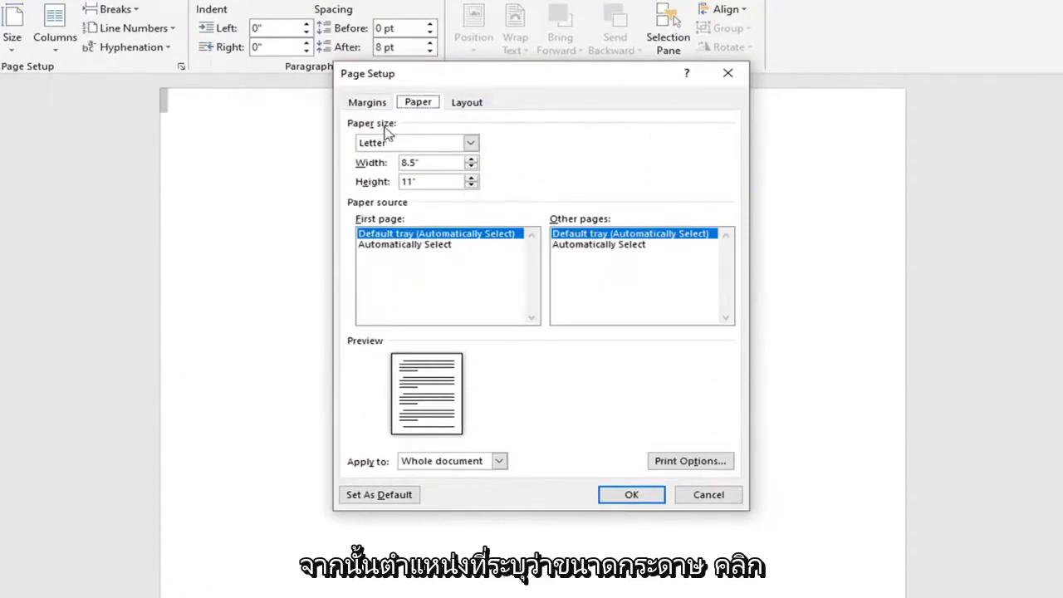
{"action": "left_click", "coordinate": [470, 143]}
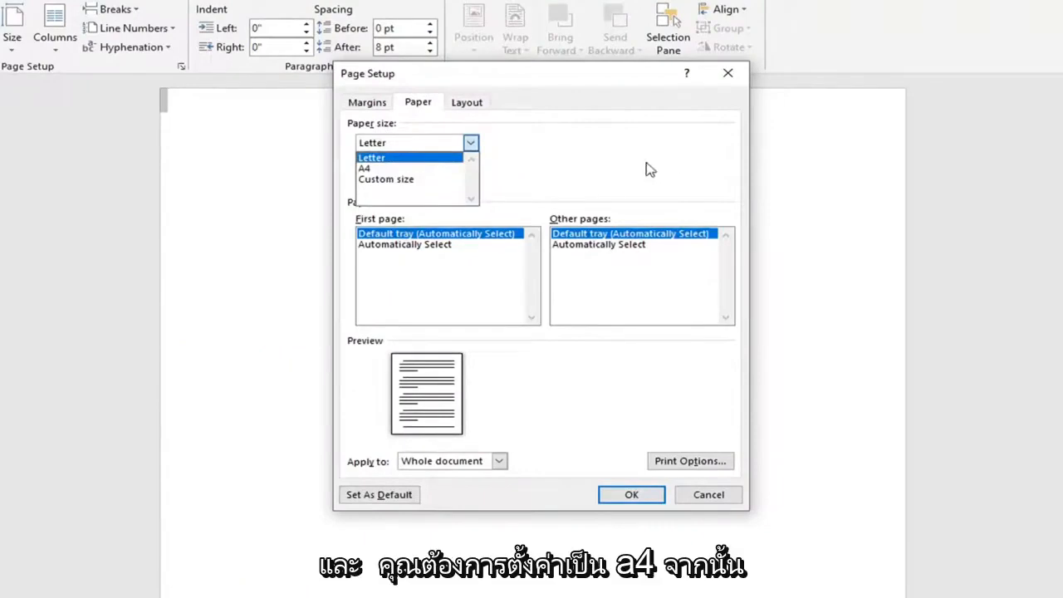
{"action": "left_click", "coordinate": [364, 168]}
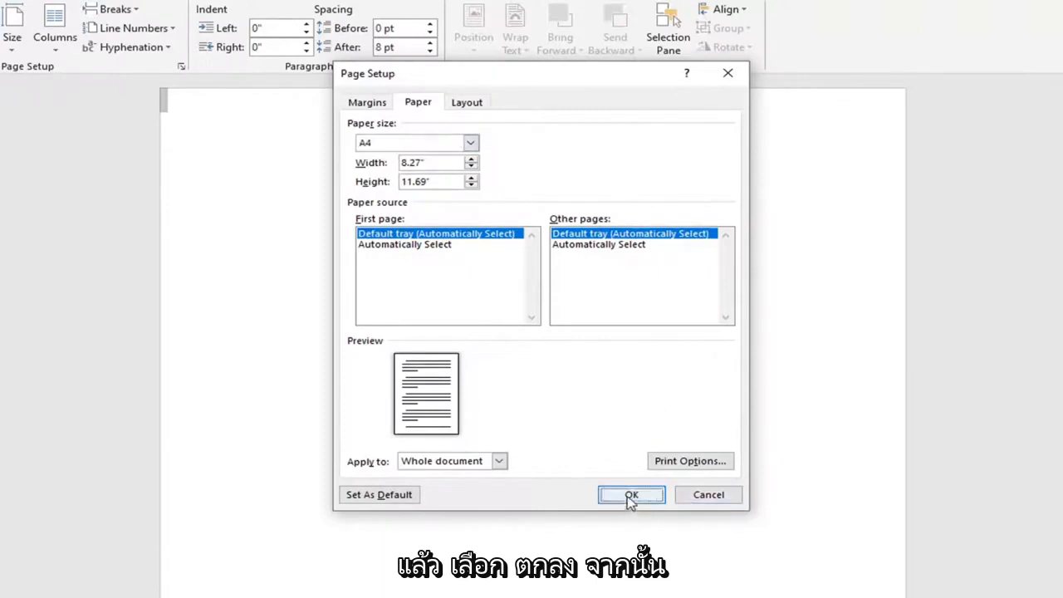
{"action": "left_click", "coordinate": [631, 495]}
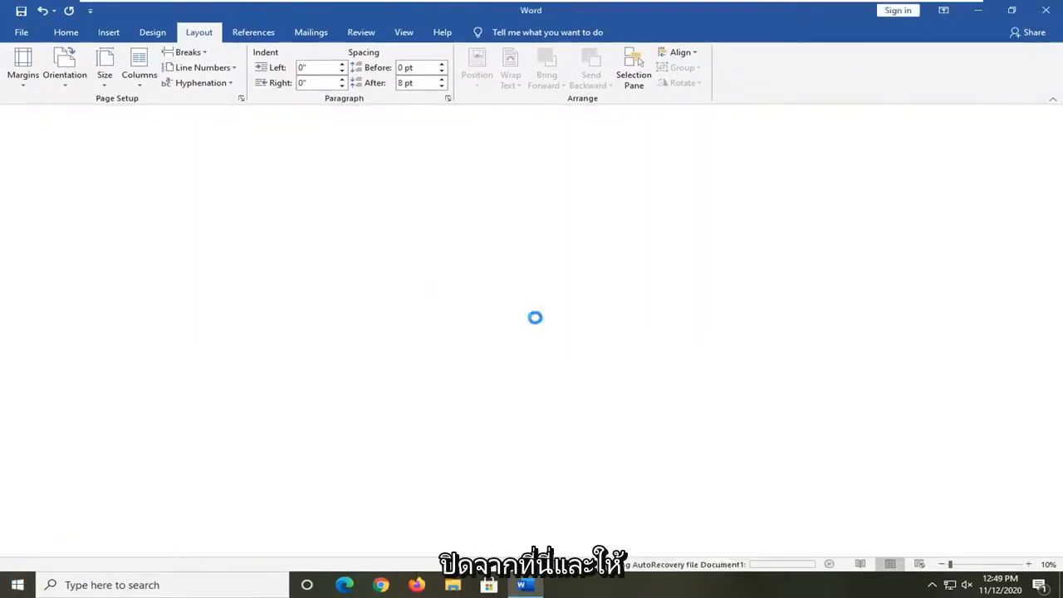
Reach the Additional troubleshooters list in Windows Settings with Printer available
{"action": "left_click", "coordinate": [16, 585]}
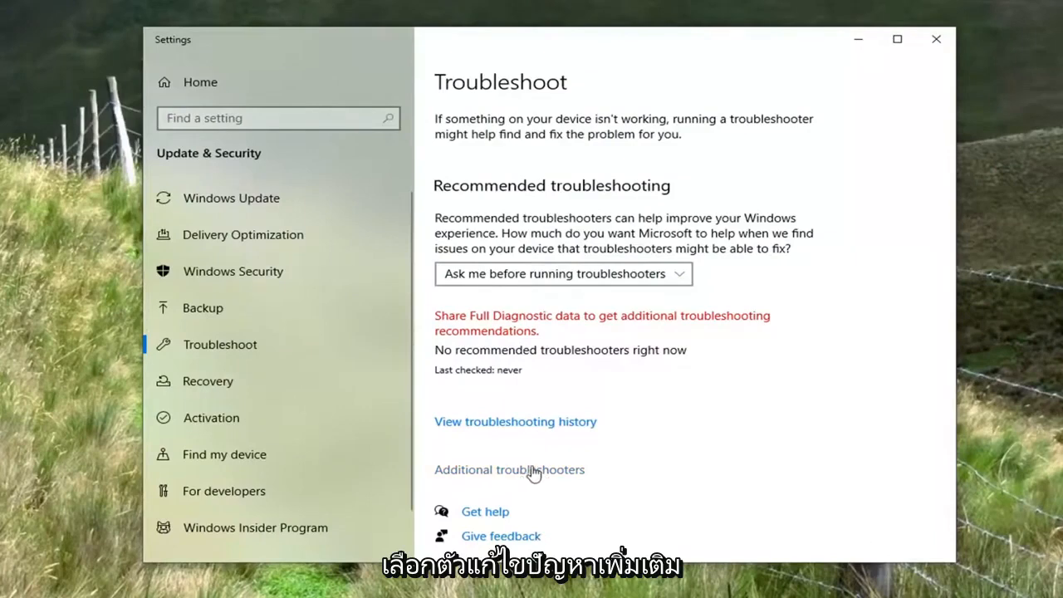
{"action": "left_click", "coordinate": [508, 469]}
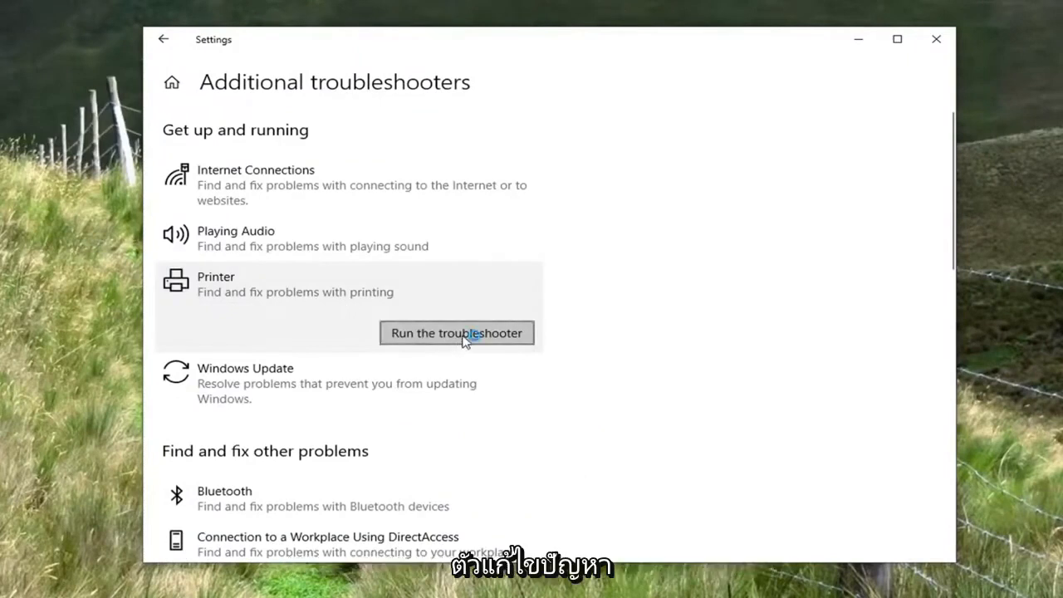
Run the Printer troubleshooter until it reports no problem identified, then close it
{"action": "left_click", "coordinate": [455, 332]}
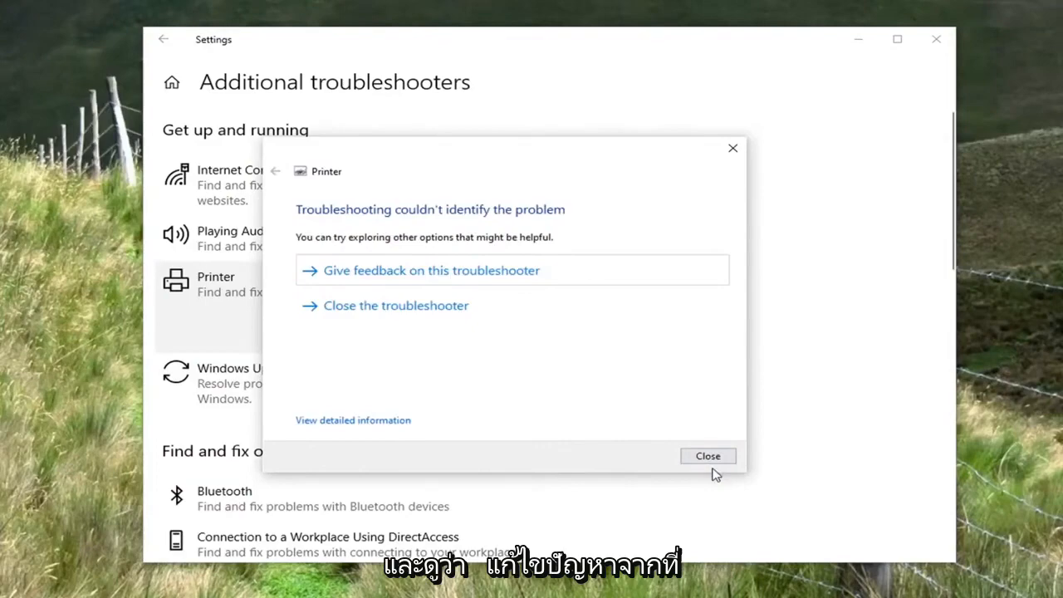
{"action": "left_click", "coordinate": [707, 455]}
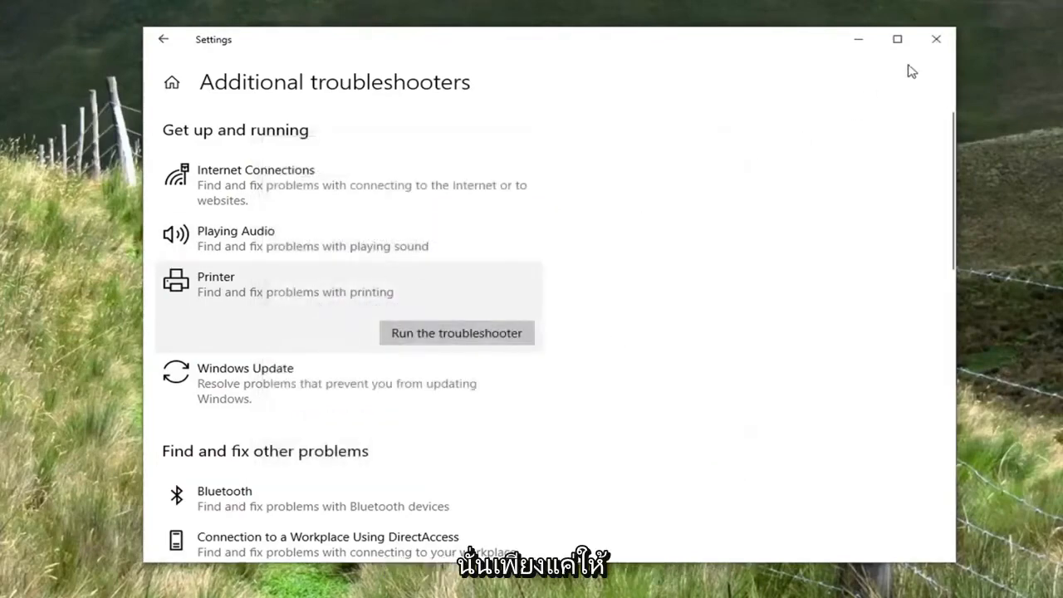
Close Settings, leaving the bare desktop with wallpaper and recycle bin
{"action": "left_click", "coordinate": [937, 40]}
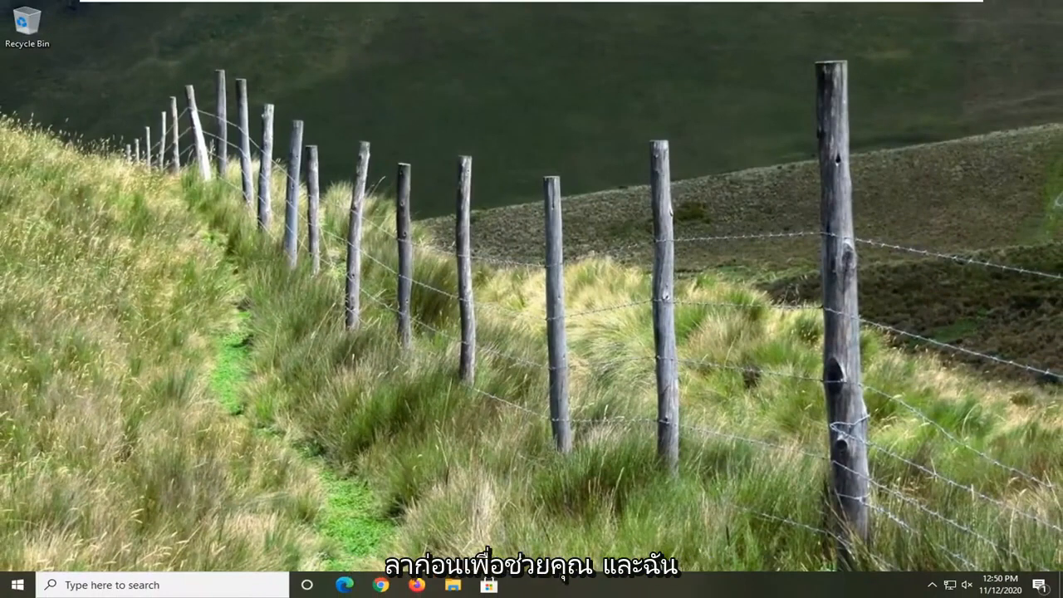